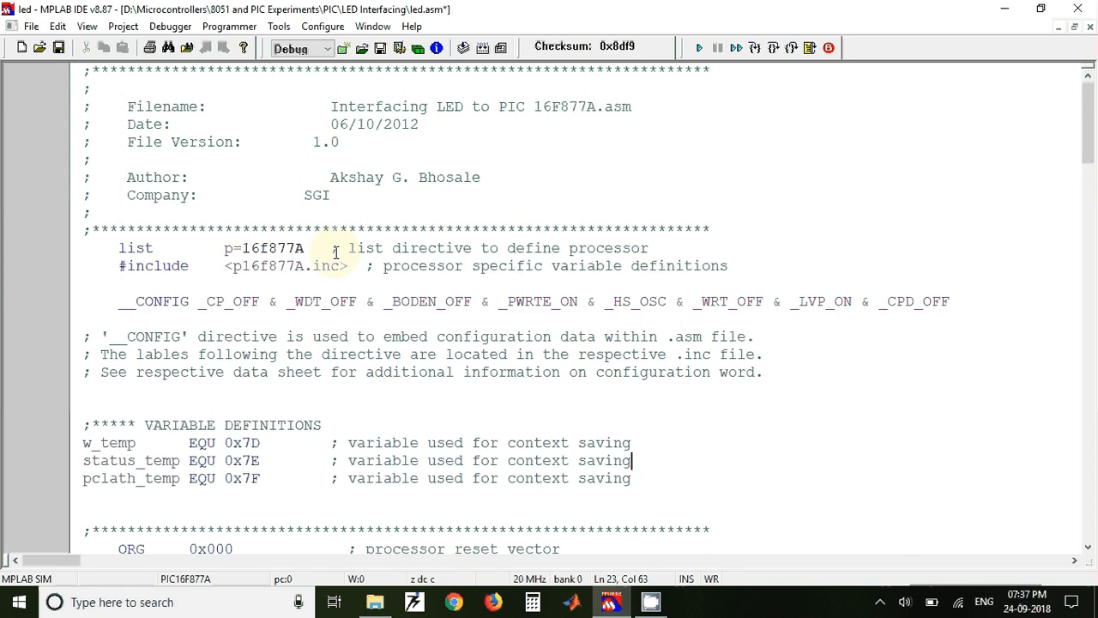
mouse_move(354, 275)
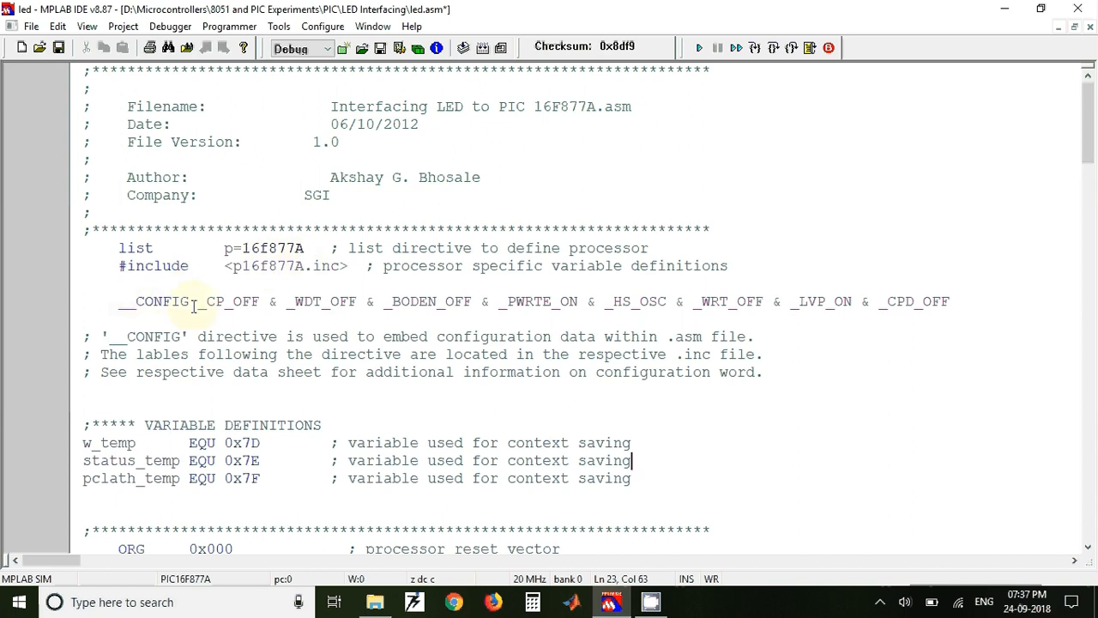
mouse_move(335, 313)
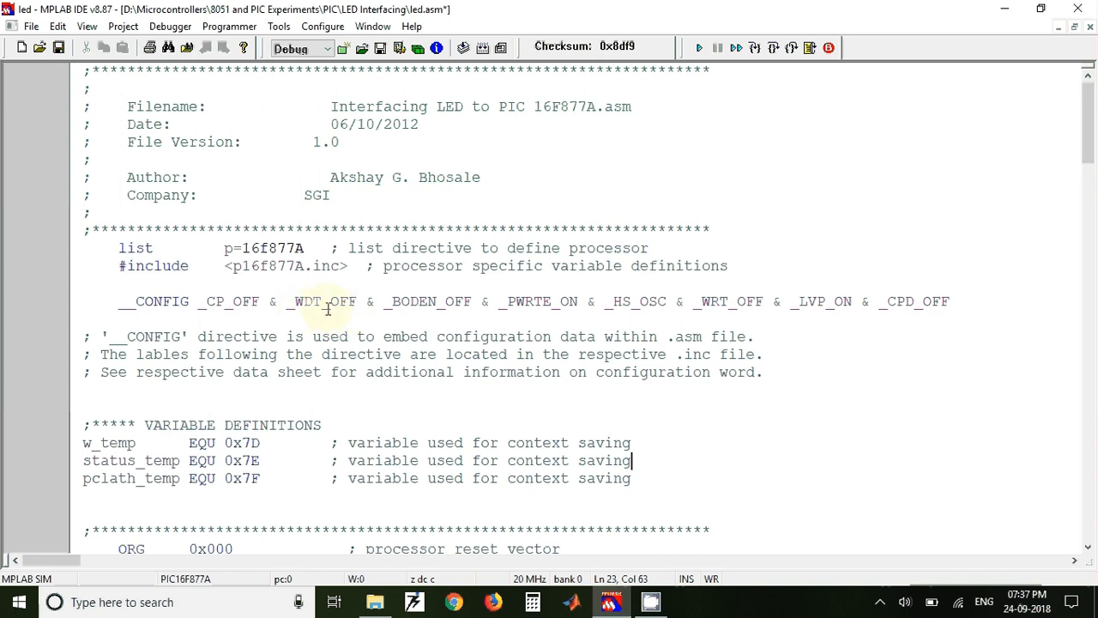
mouse_move(343, 306)
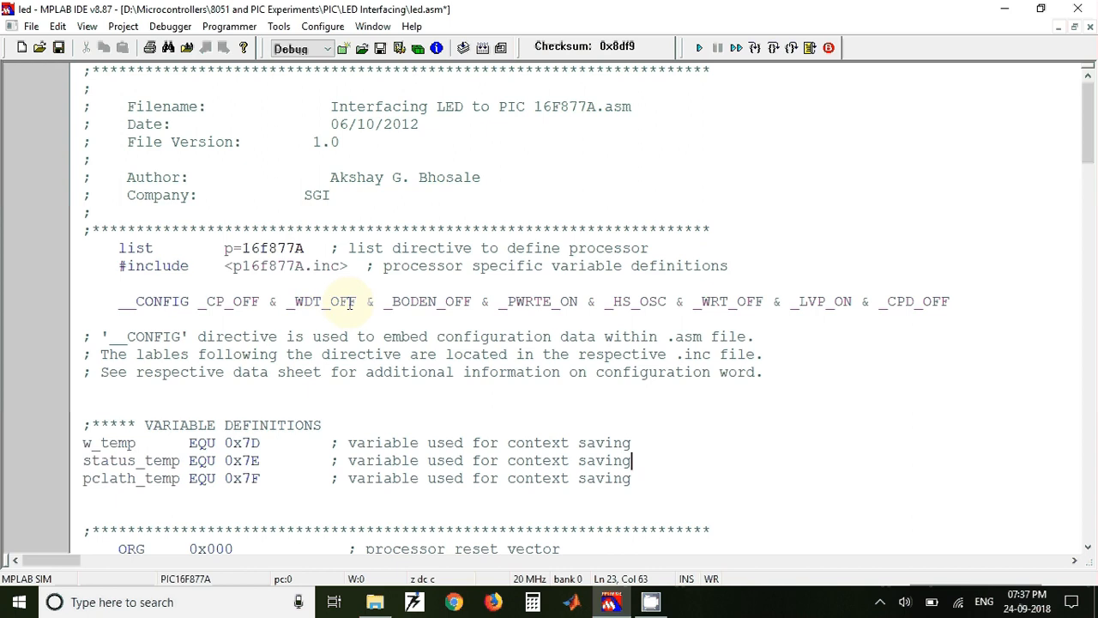
mouse_move(597, 288)
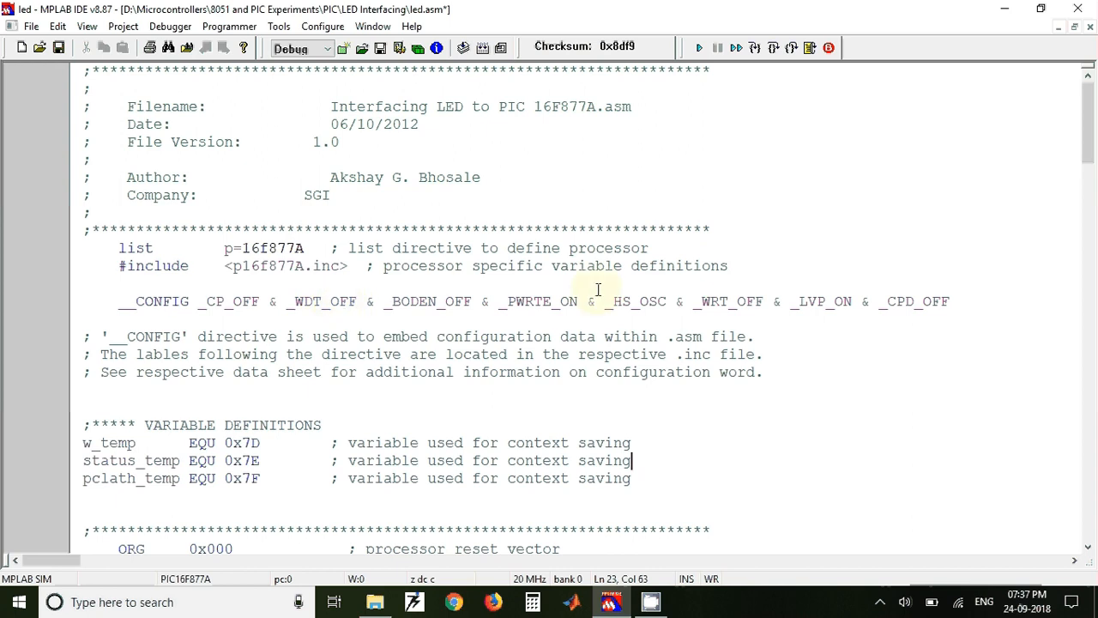
mouse_move(626, 306)
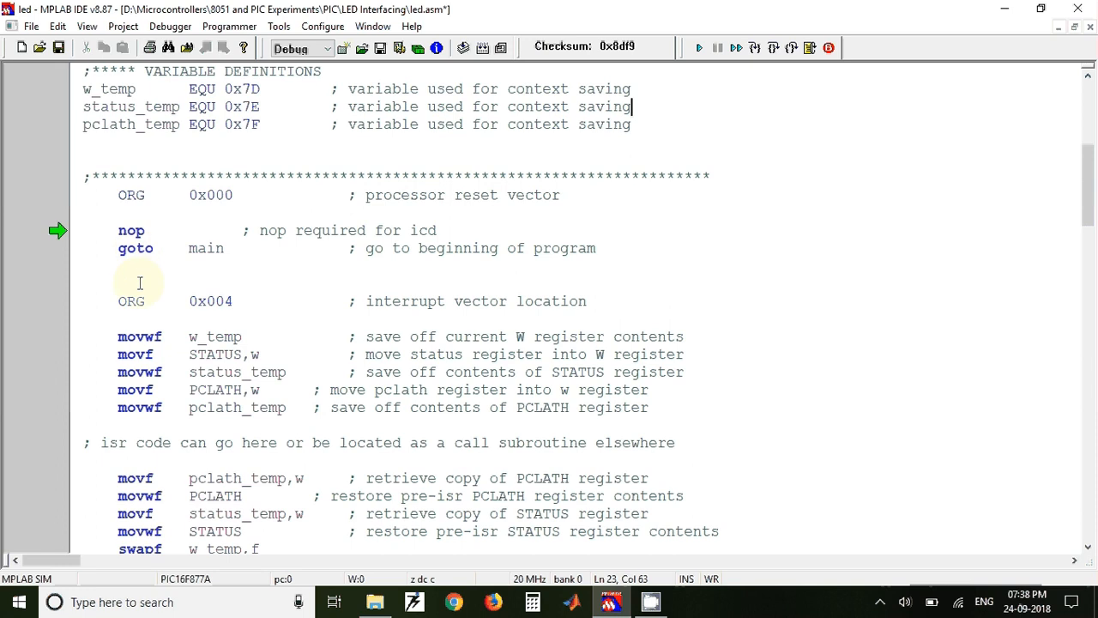
- Show the Special Function Registers window from the View menu after scrolling through the code
scroll("down", 3)
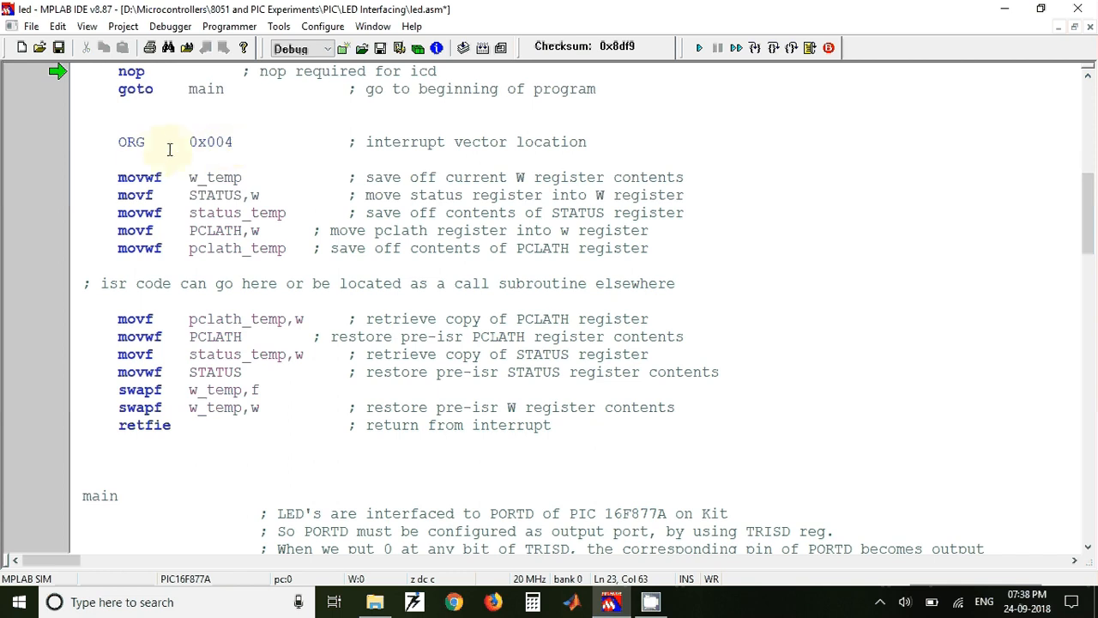
mouse_move(156, 190)
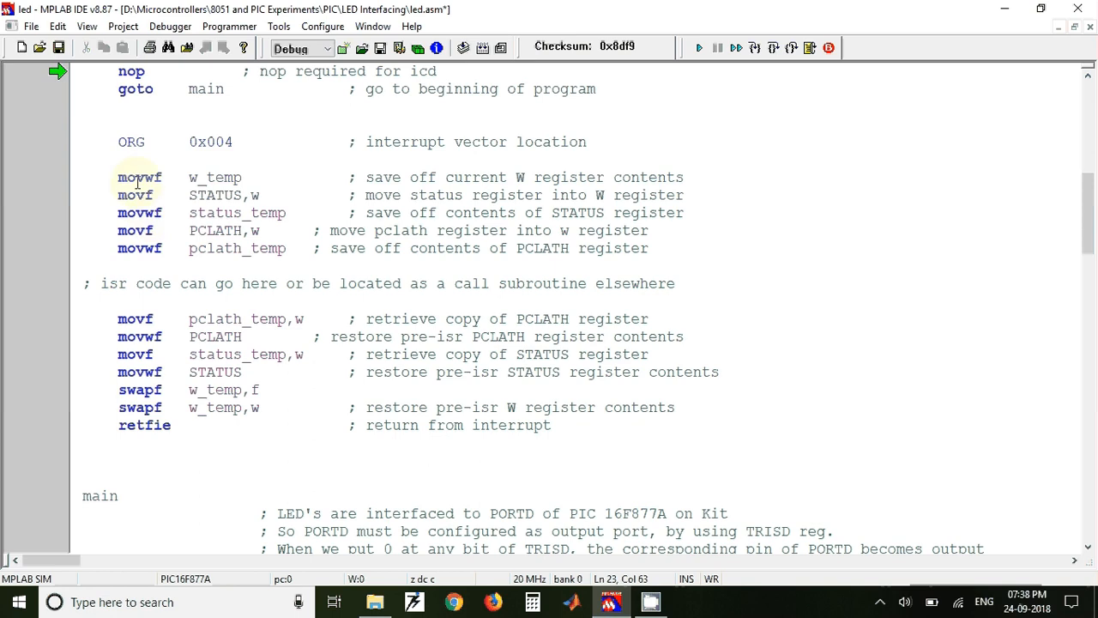
mouse_move(130, 169)
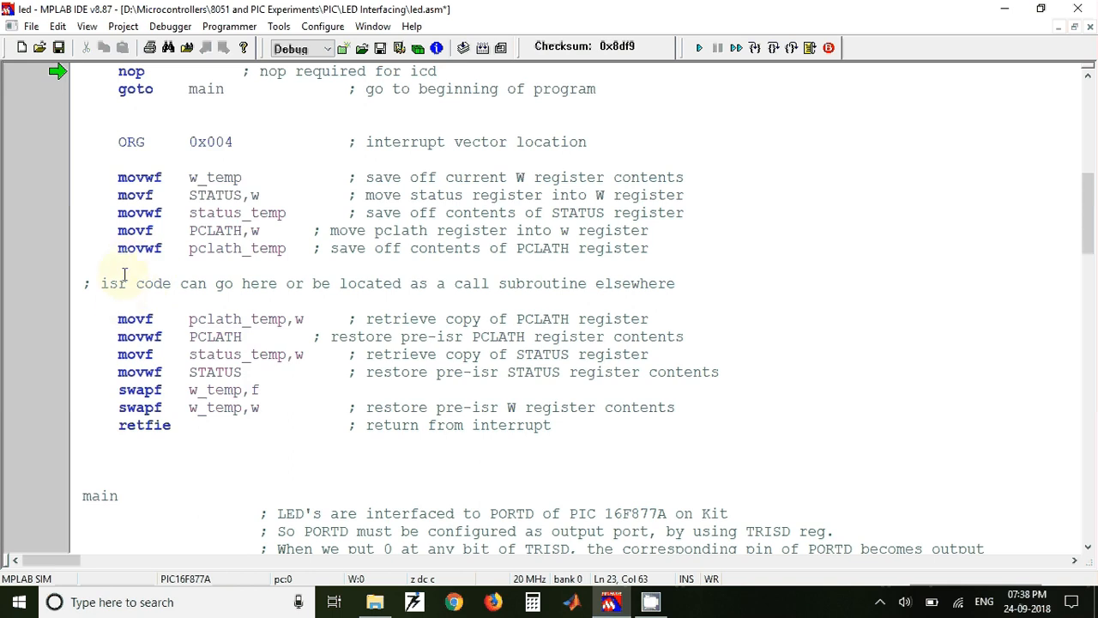
mouse_move(133, 299)
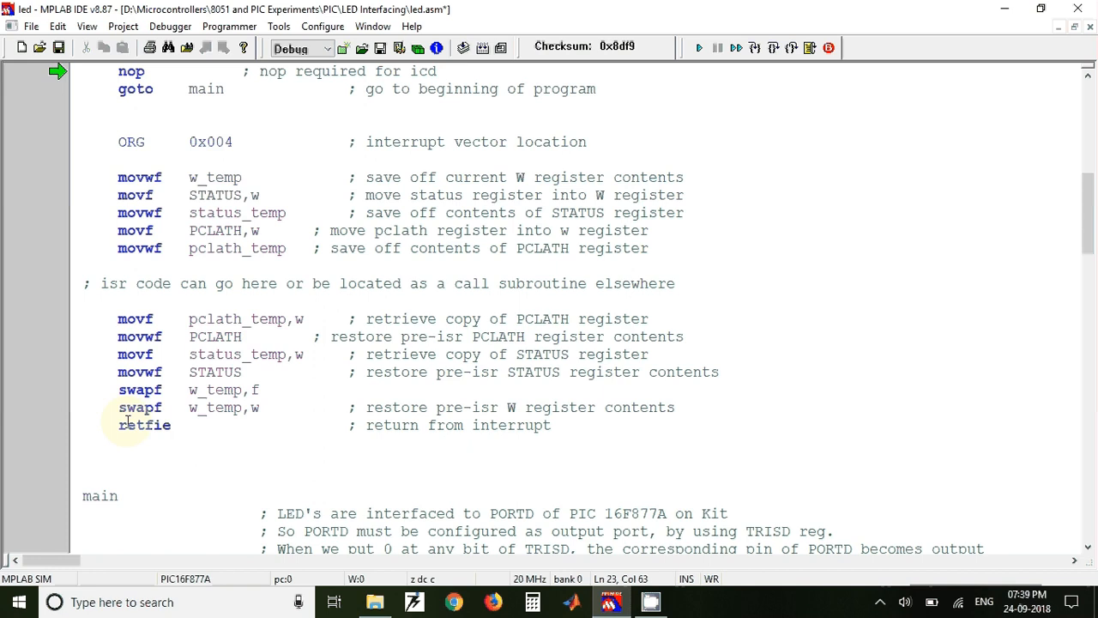
scroll("down", 3)
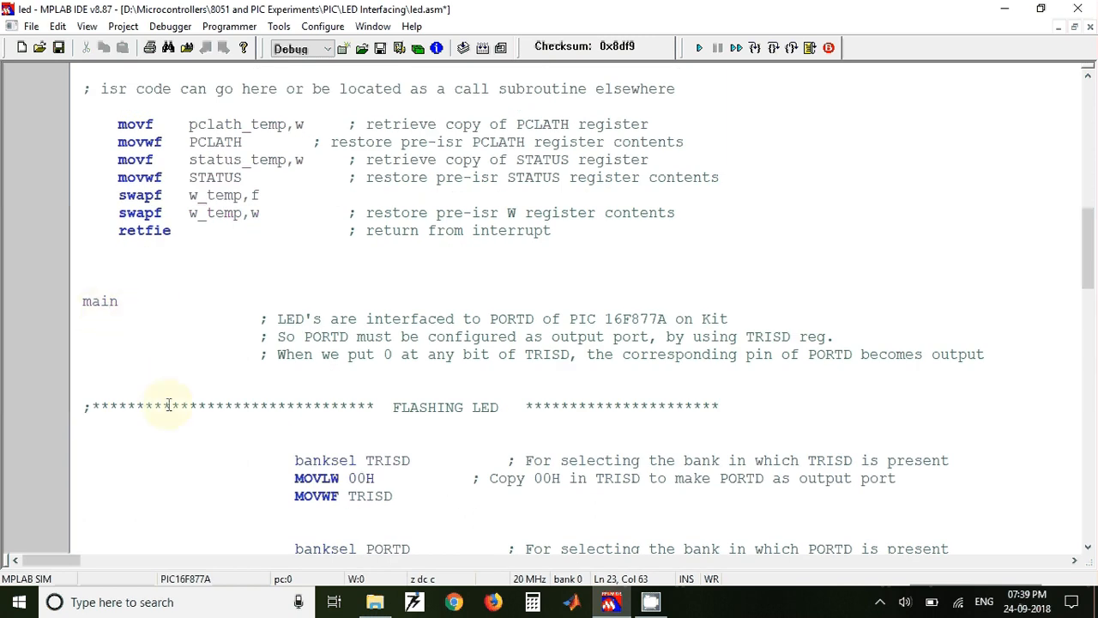
scroll("down", 3)
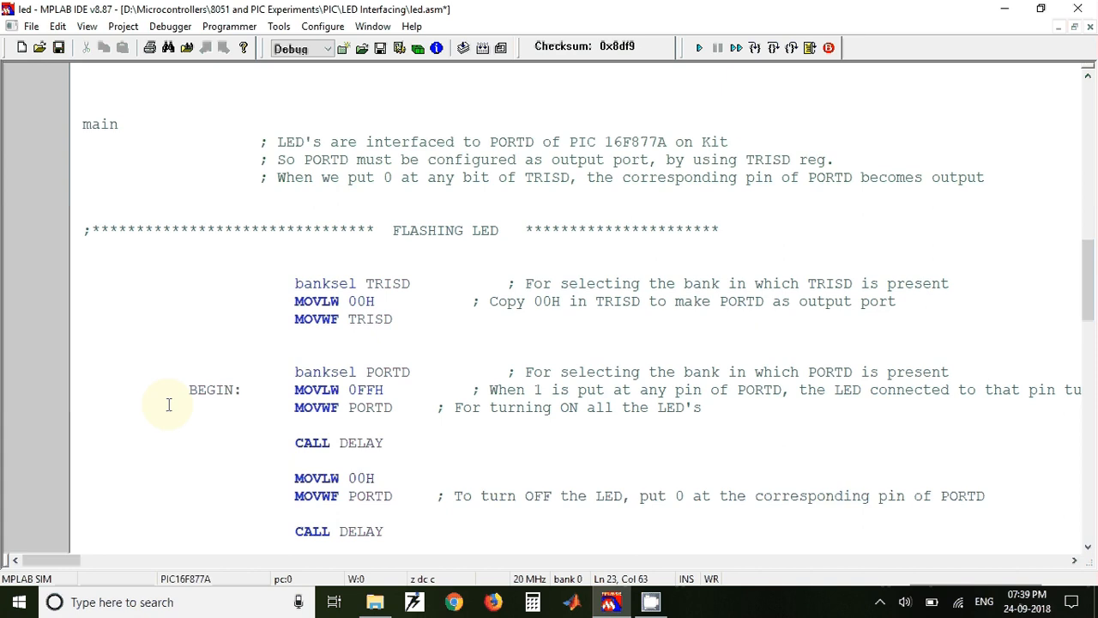
mouse_move(209, 374)
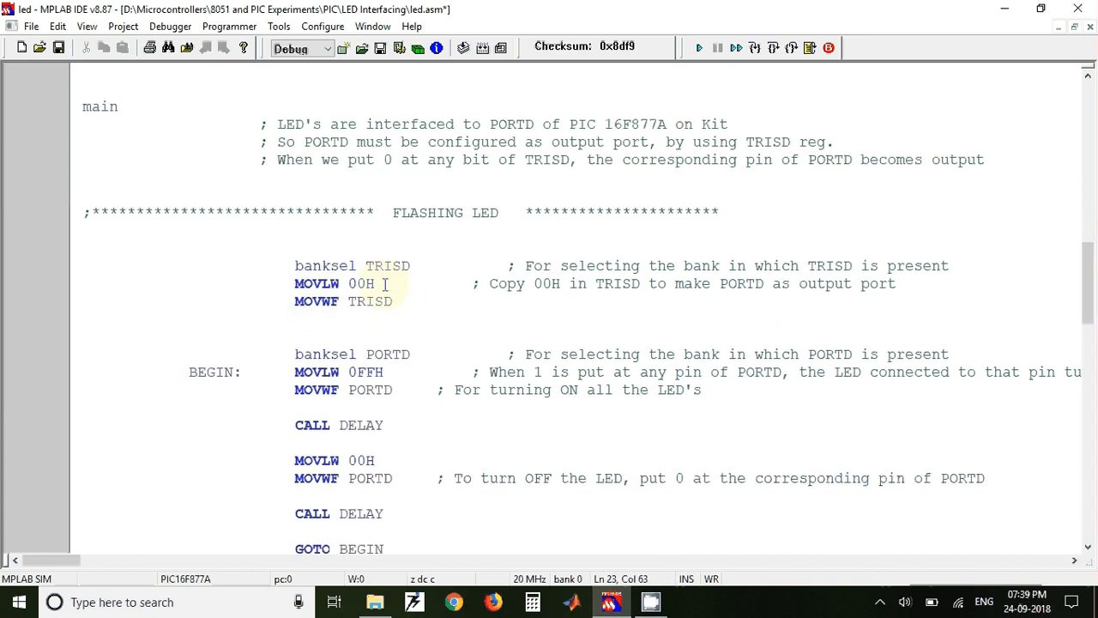
scroll("down", 3)
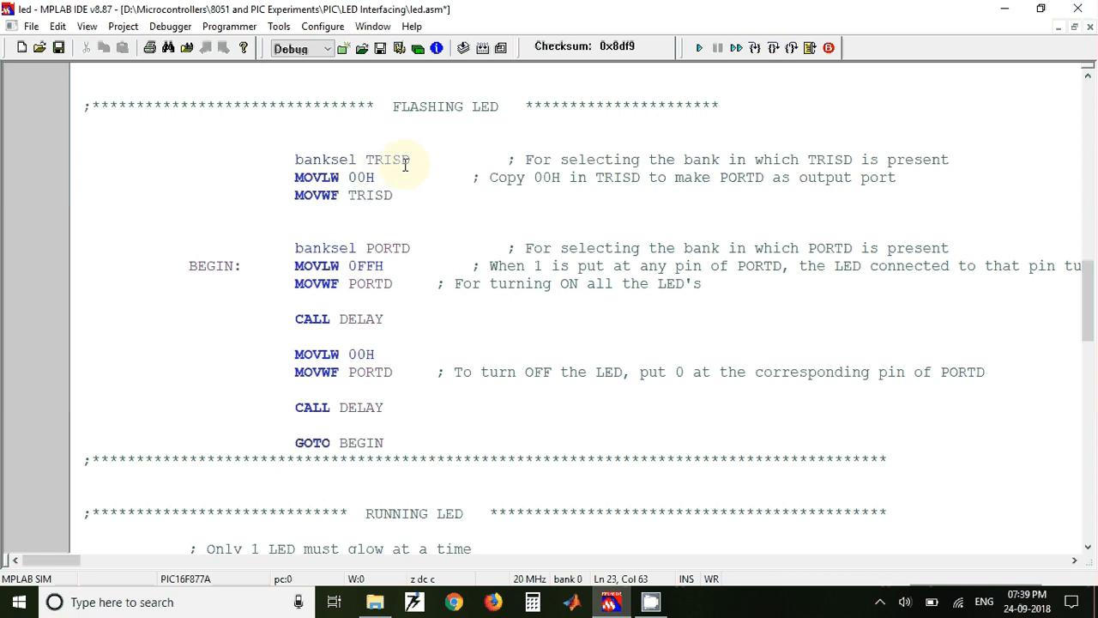
mouse_move(398, 177)
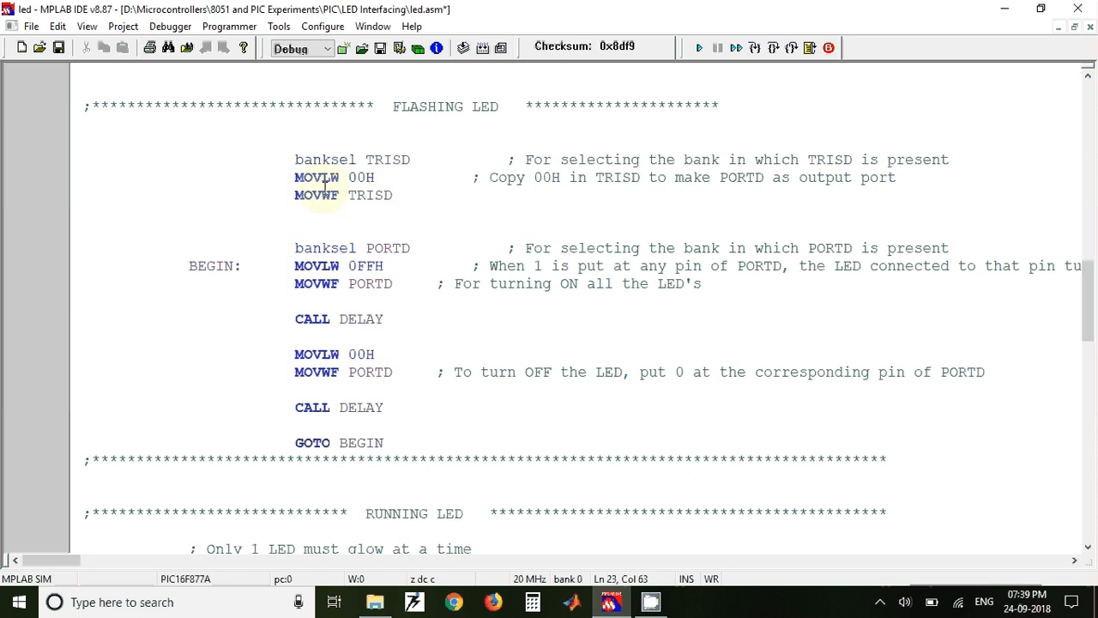
mouse_move(391, 165)
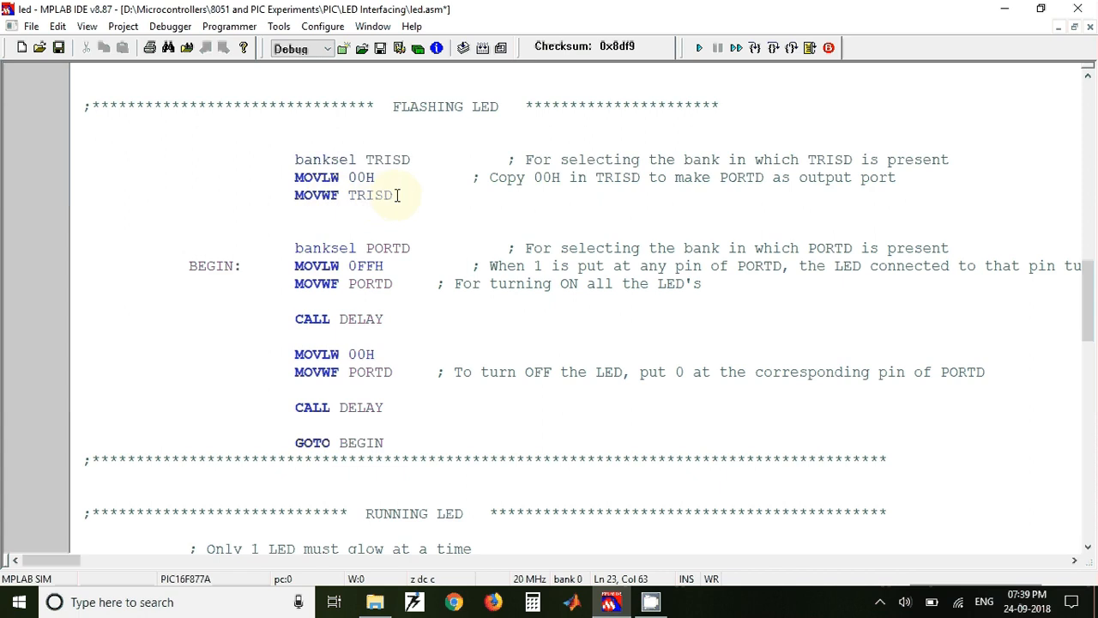
mouse_move(398, 196)
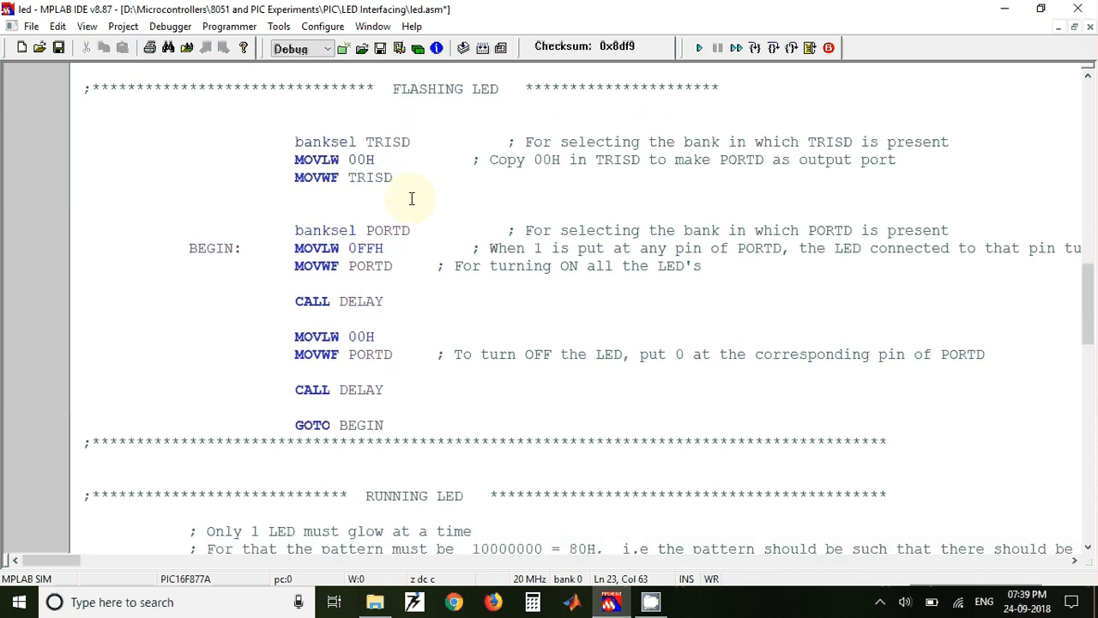
scroll("down", 3)
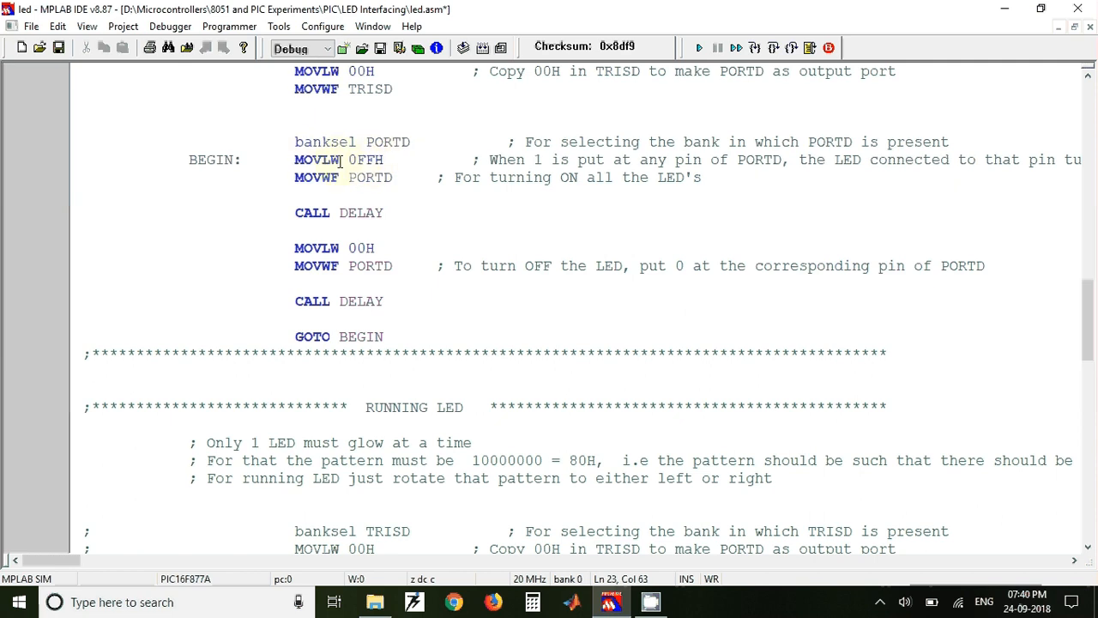
mouse_move(429, 160)
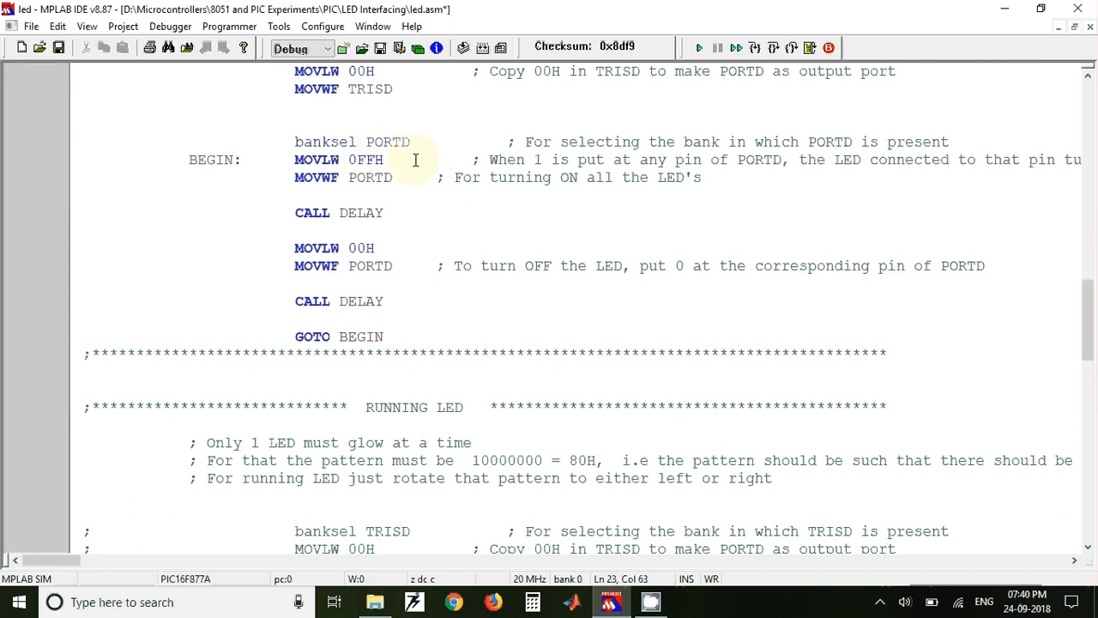
mouse_move(385, 197)
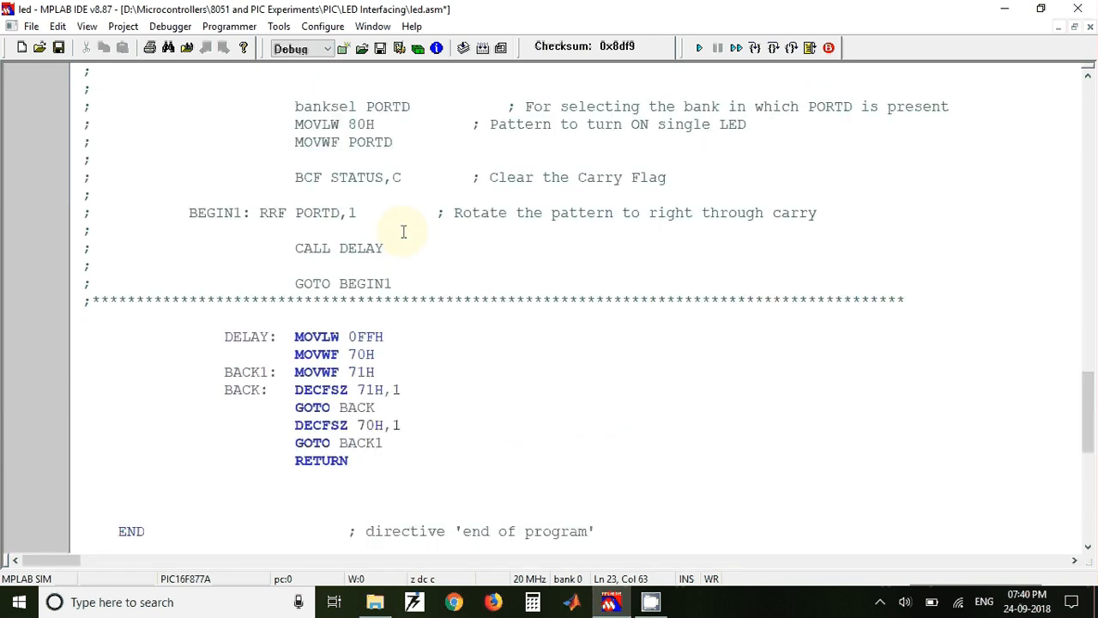
scroll("down", 3)
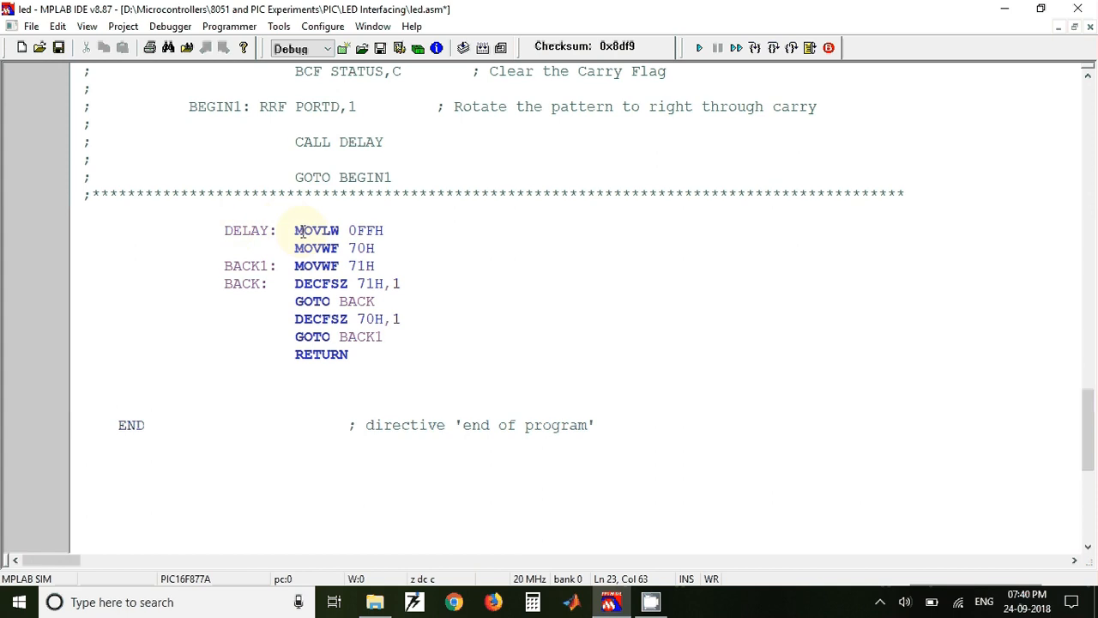
scroll("down", 3)
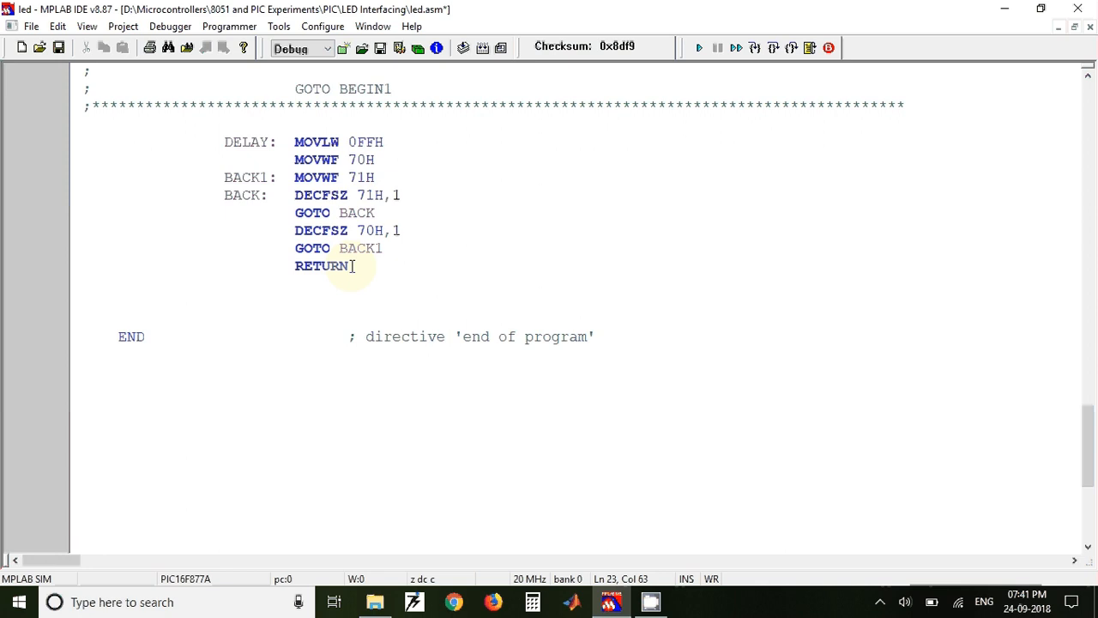
mouse_move(117, 345)
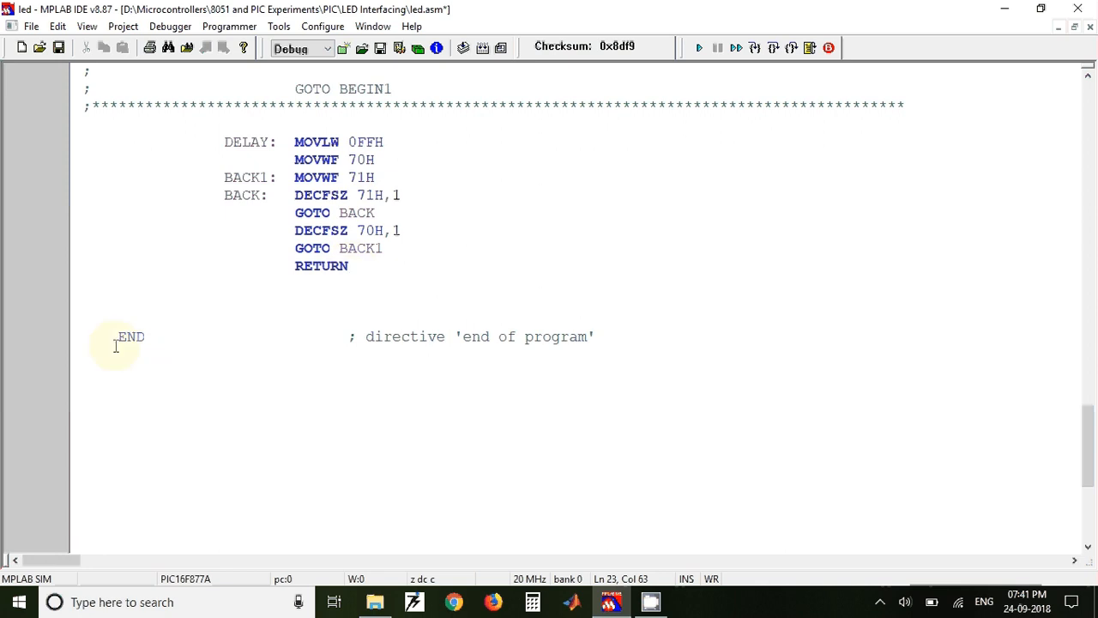
mouse_move(252, 347)
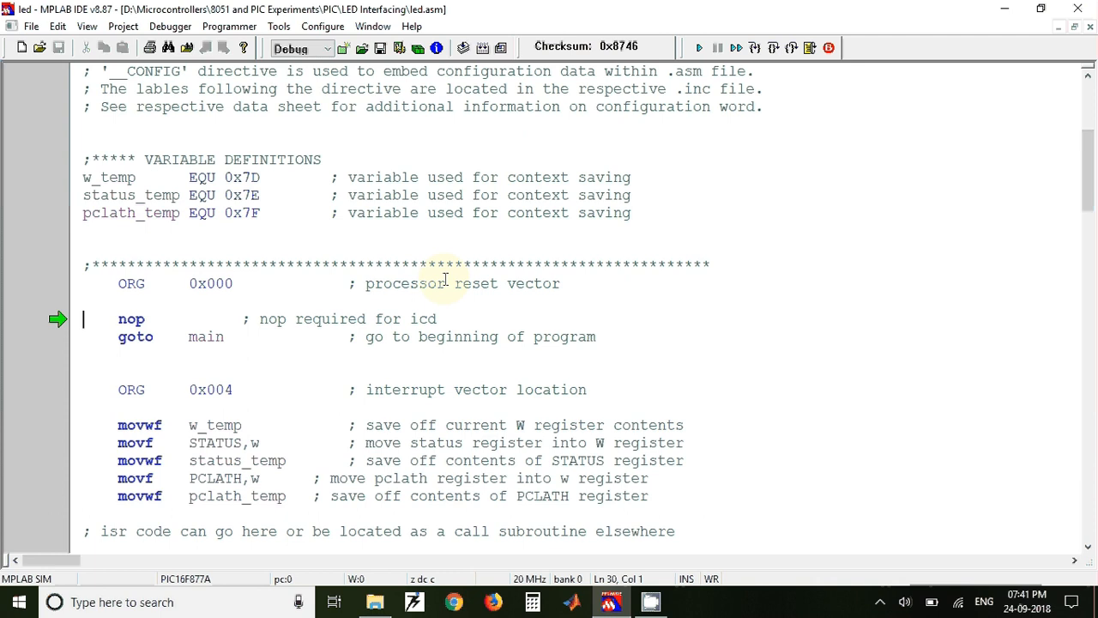
mouse_move(707, 148)
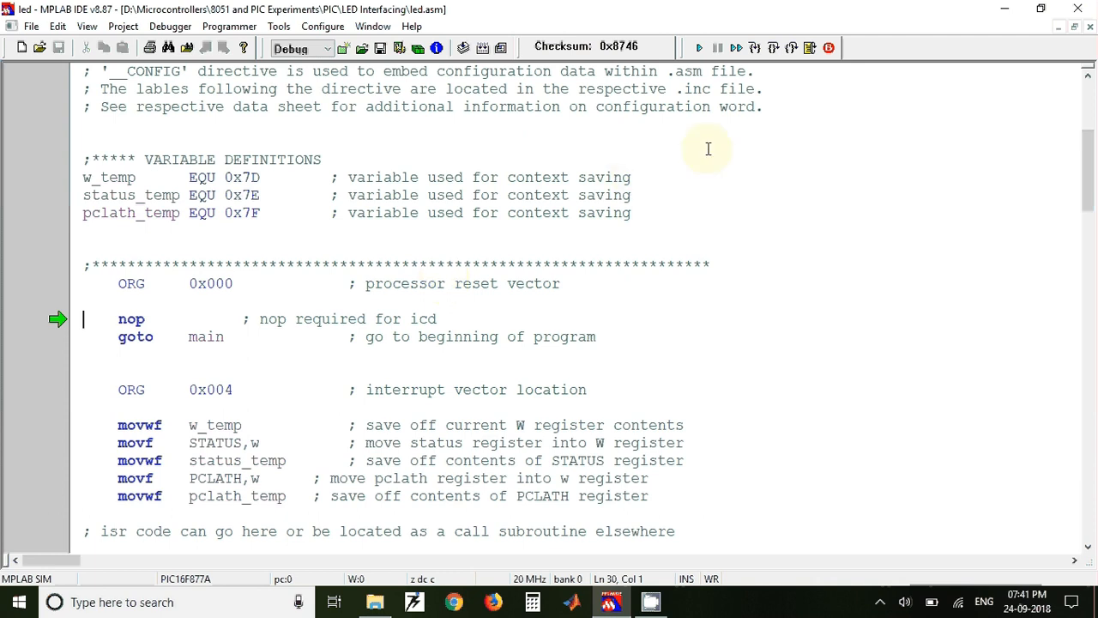
mouse_move(254, 124)
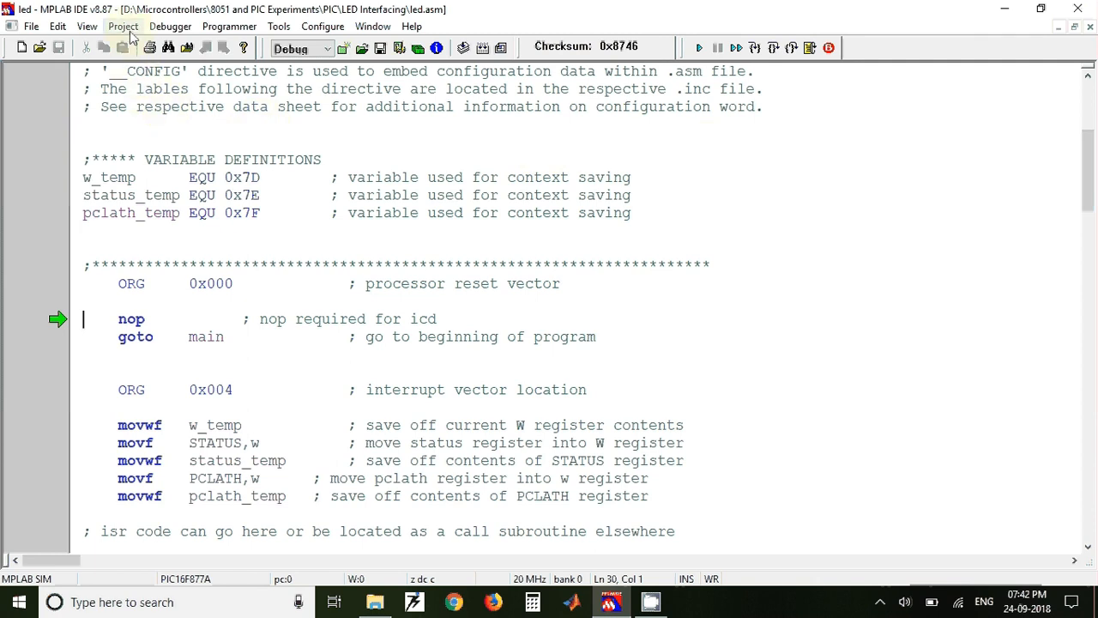
left_click(124, 26)
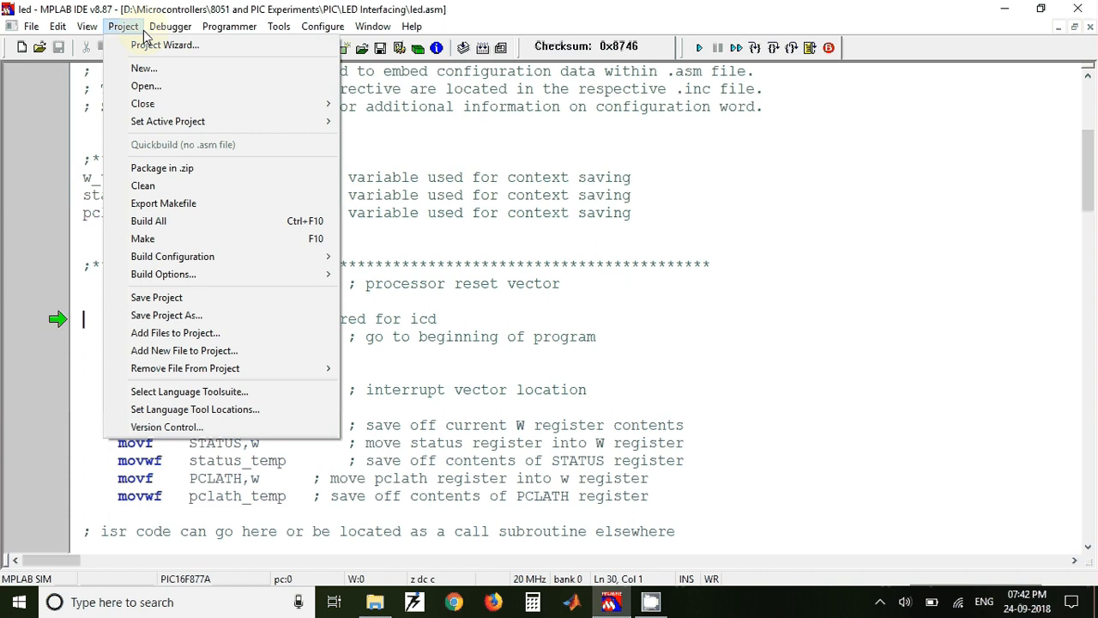
left_click(85, 26)
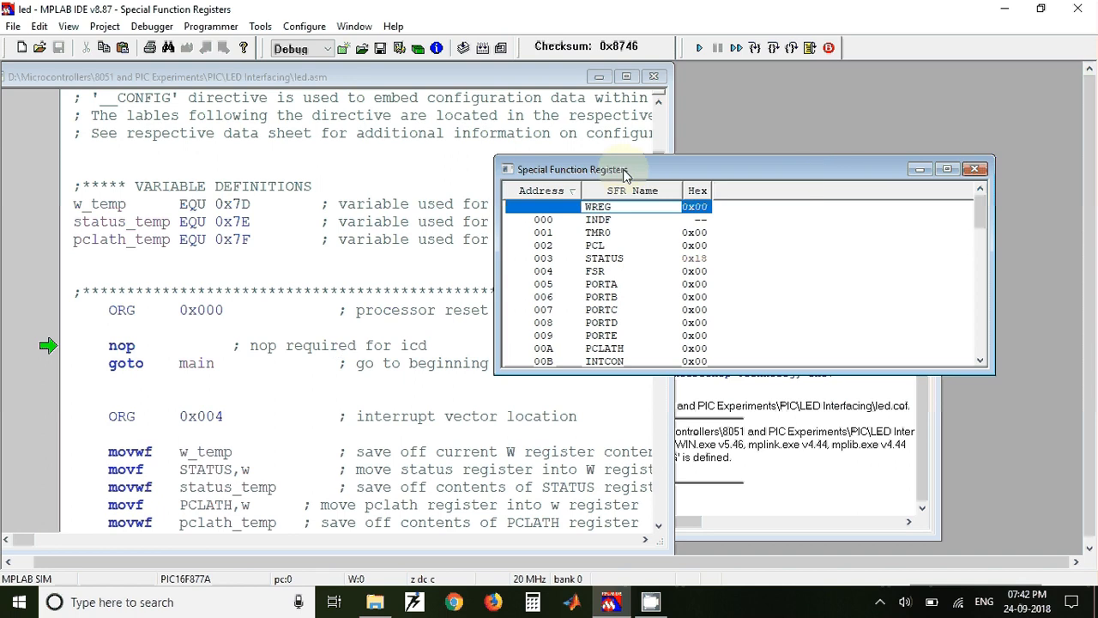
- Step through the BEGIN loop watching PORTD go to FF, then 00, and return to BEGIN
left_click_drag(626, 170, 762, 135)
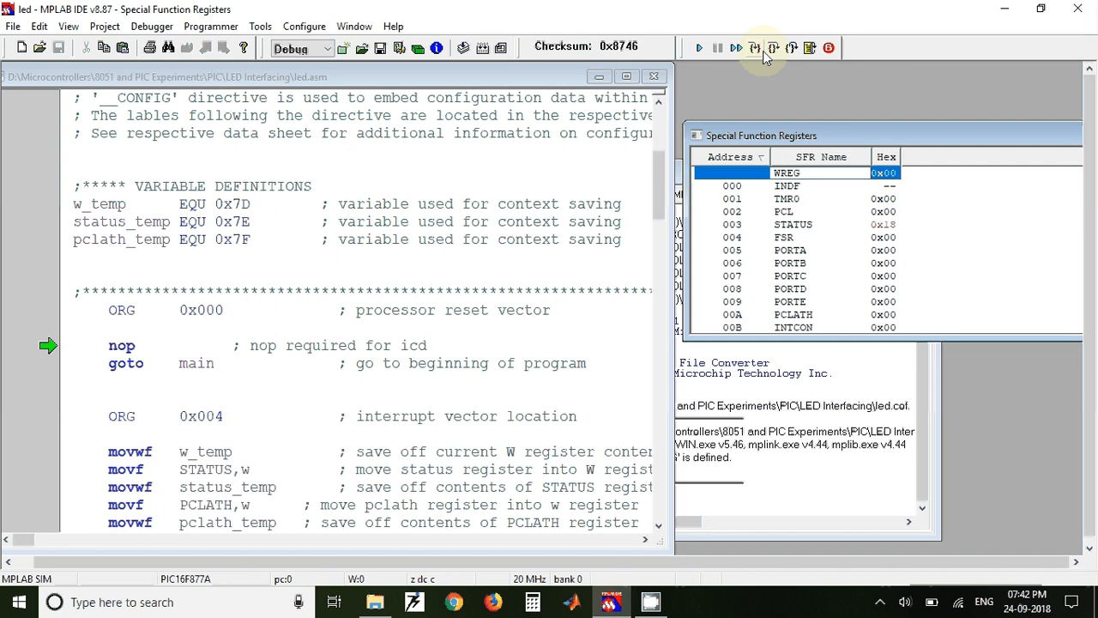
left_click(772, 48)
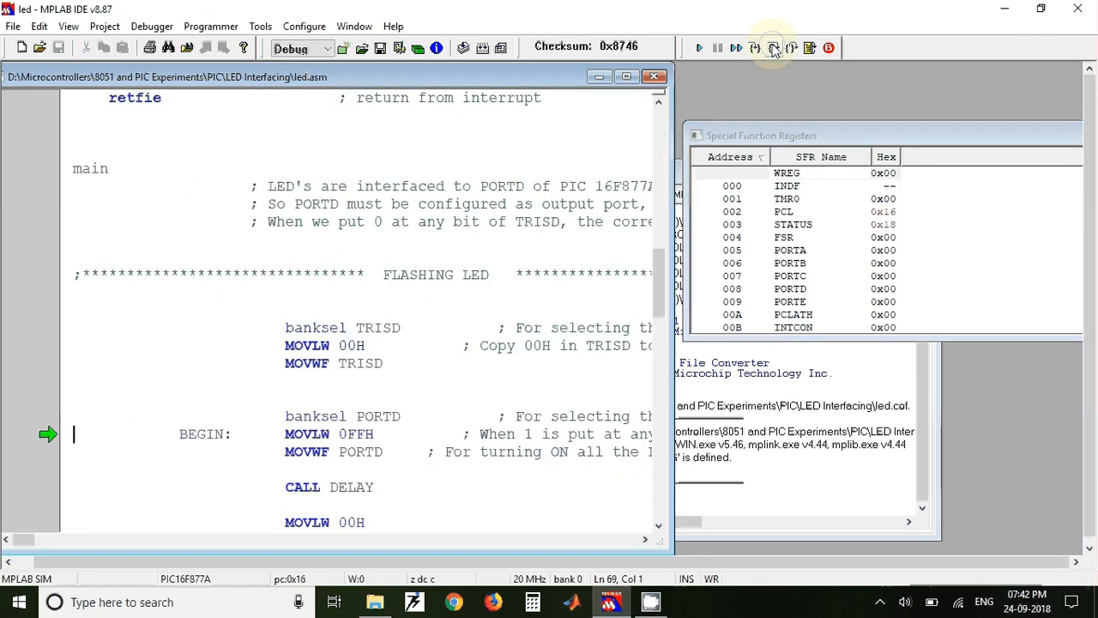
left_click(772, 48)
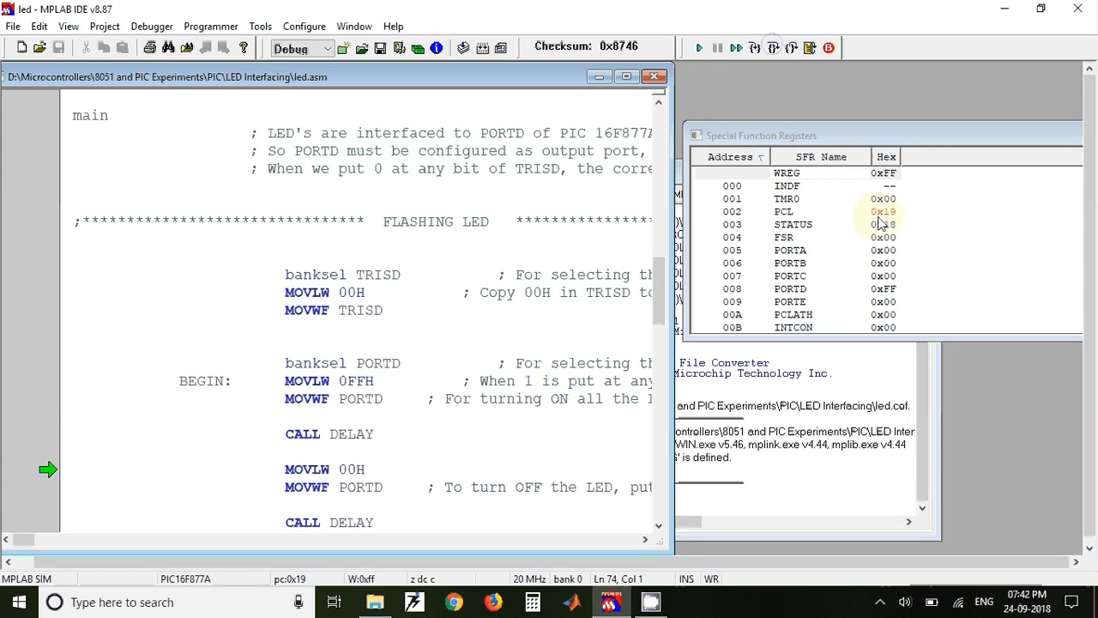
left_click(789, 288)
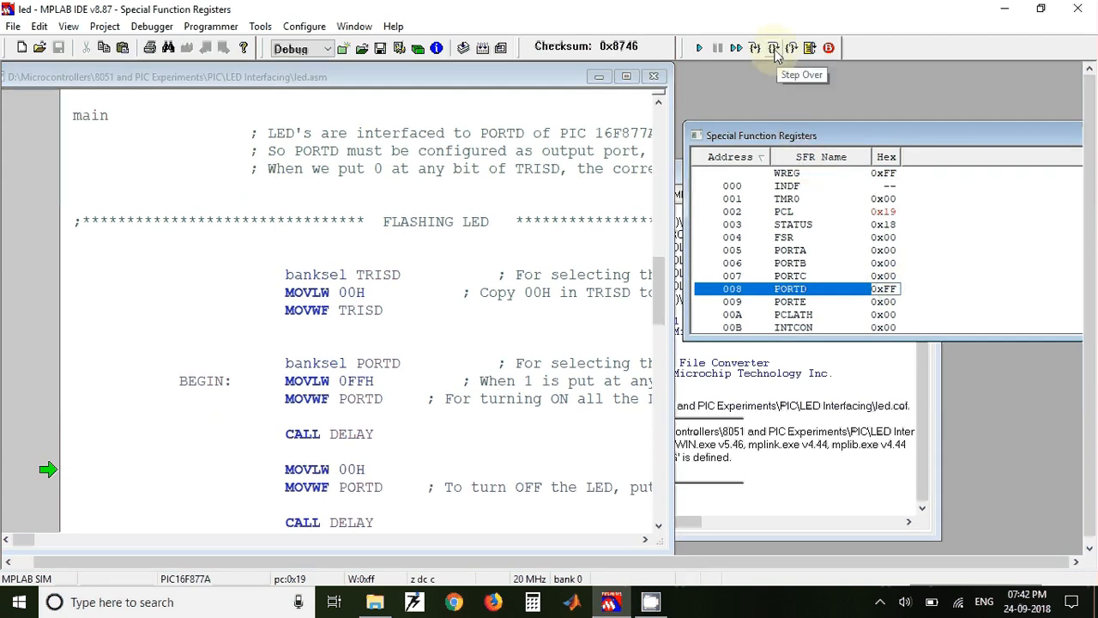
left_click(772, 48)
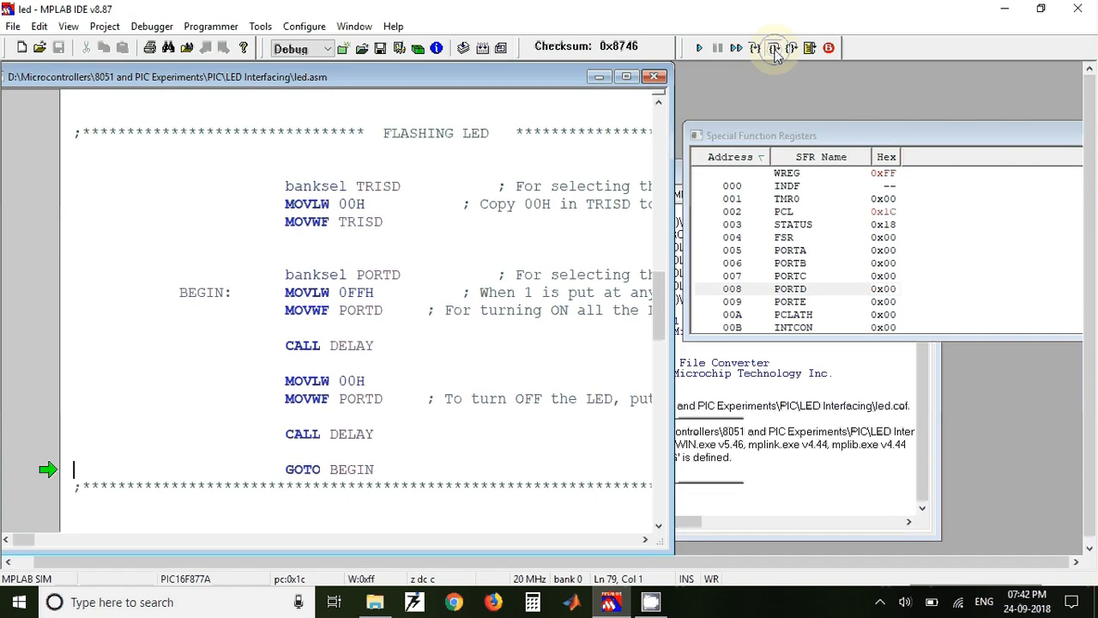
left_click(772, 48)
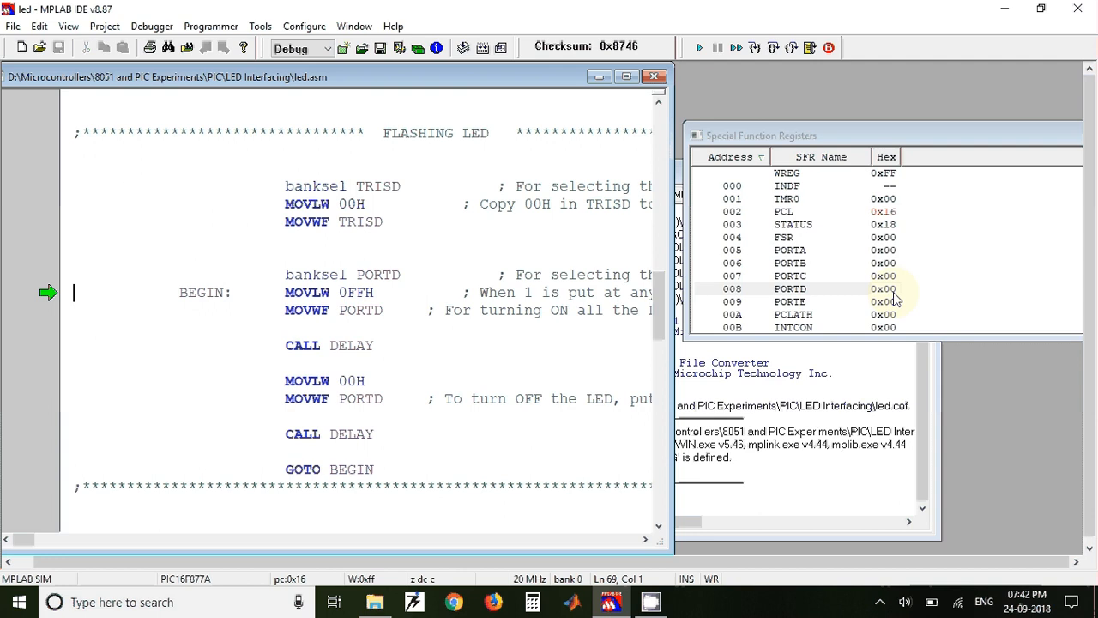
mouse_move(601, 364)
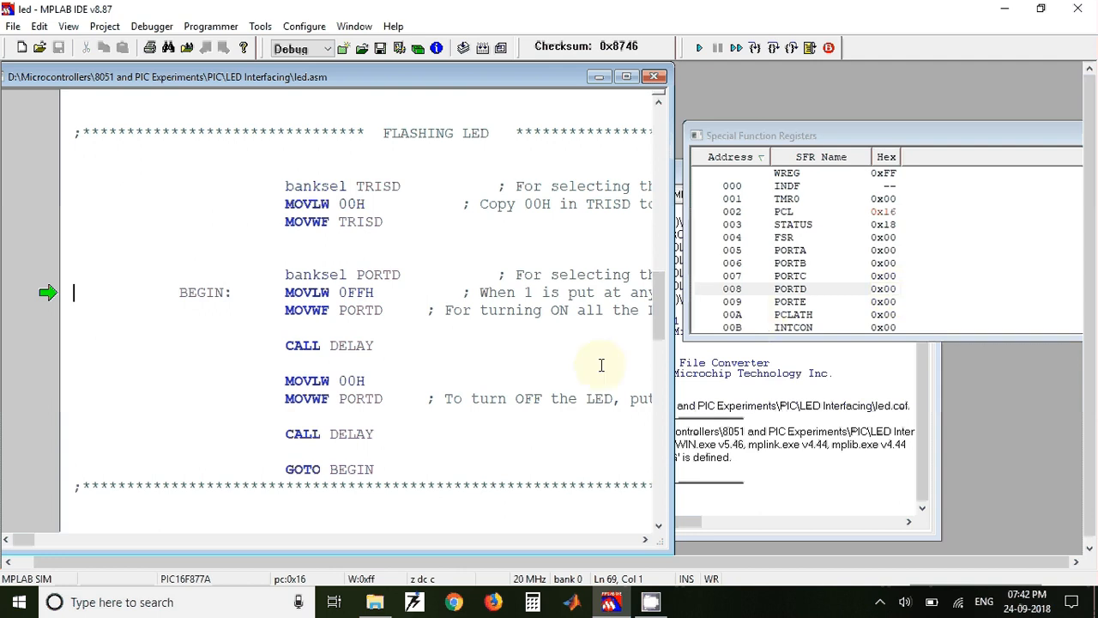